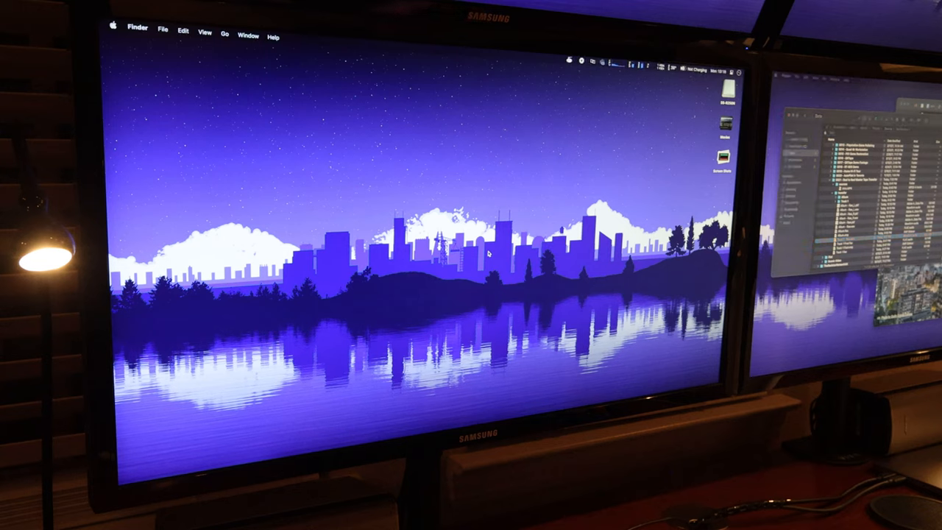
# Launch Audition from Spotlight and create the 'Album Demo' multitrack session.
pyautogui.press('cmd+space')
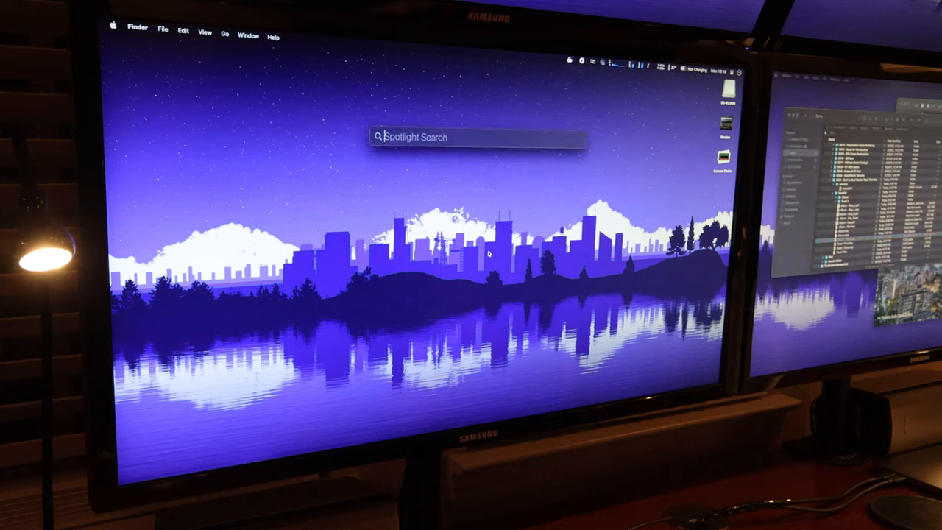
pyautogui.write('audition')
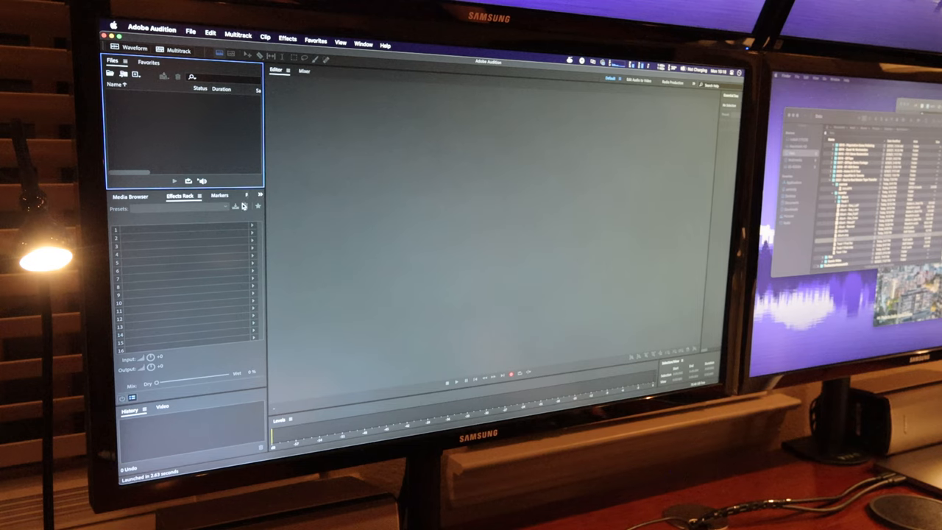
pyautogui.moveTo(515, 68)
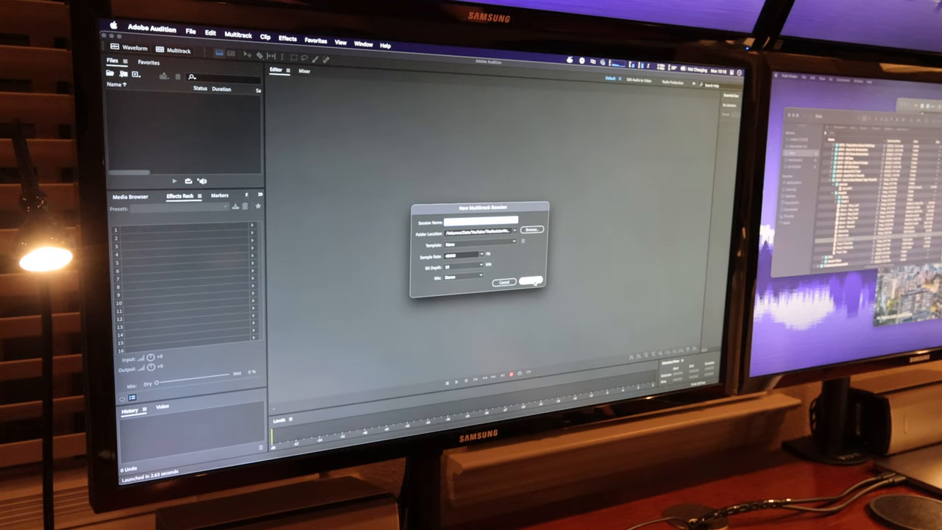
pyautogui.click(532, 283)
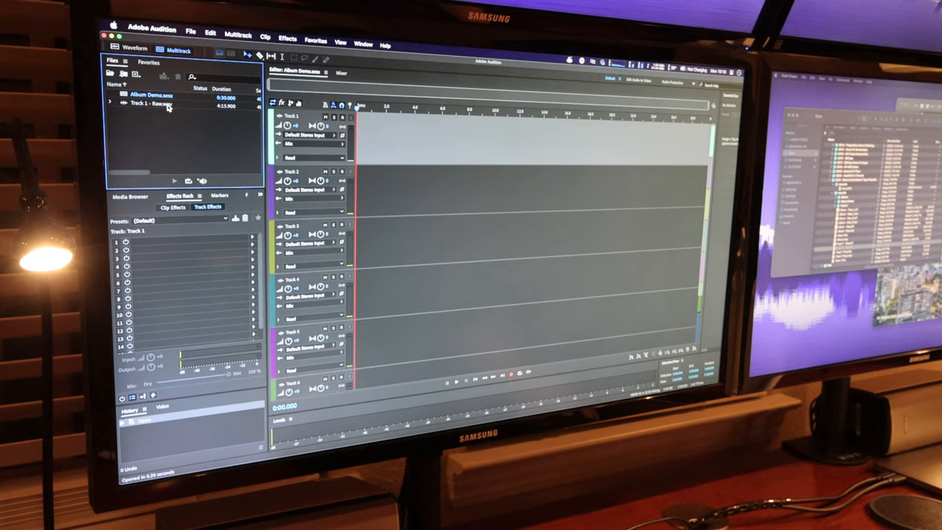
# Reinterpret the raw recording's sample rate so it runs 2:07.950.
pyautogui.doubleClick(147, 104)
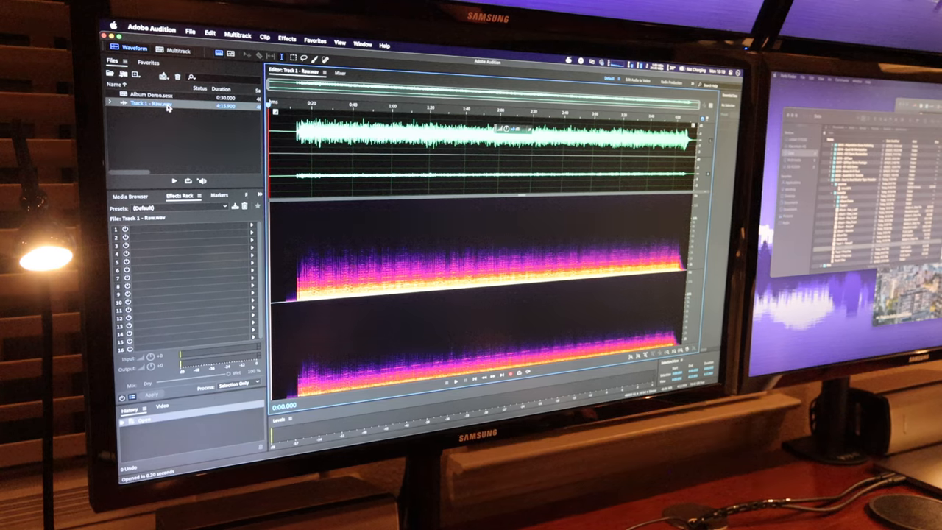
pyautogui.rightClick(147, 103)
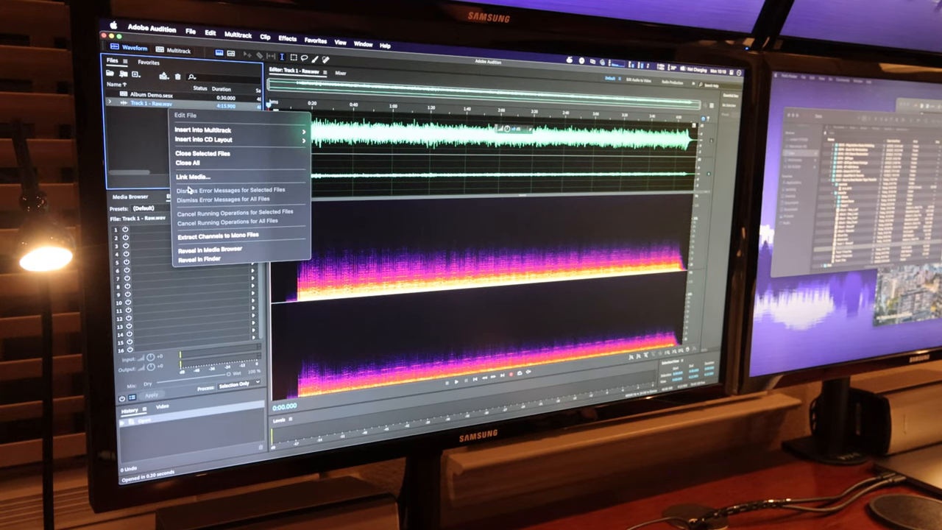
pyautogui.click(212, 34)
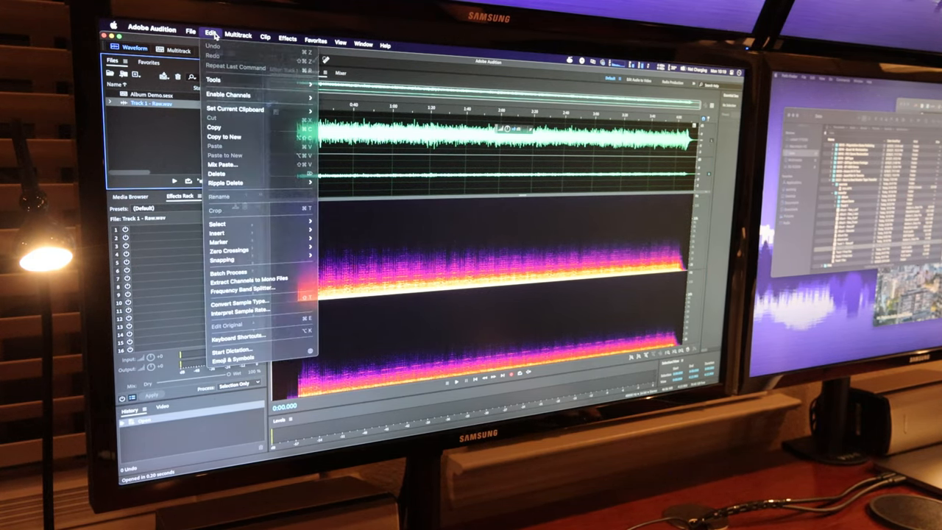
pyautogui.click(212, 34)
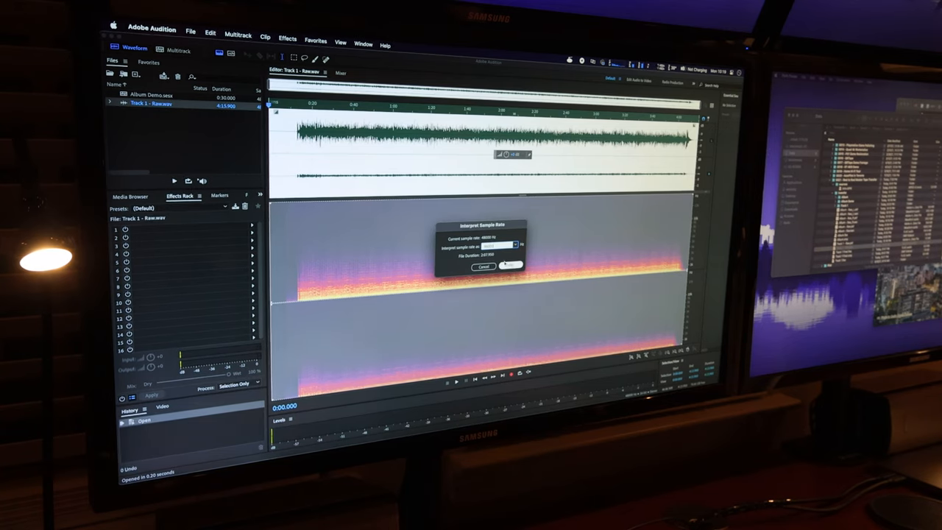
pyautogui.click(511, 265)
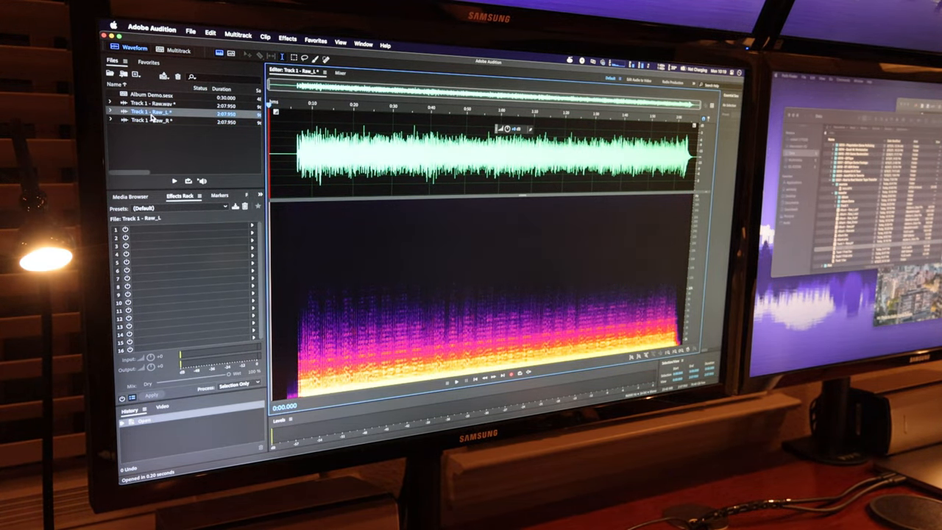
# Apply an Amplify gain boost to the Track 1 - Raw_R right-channel file.
pyautogui.click(155, 120)
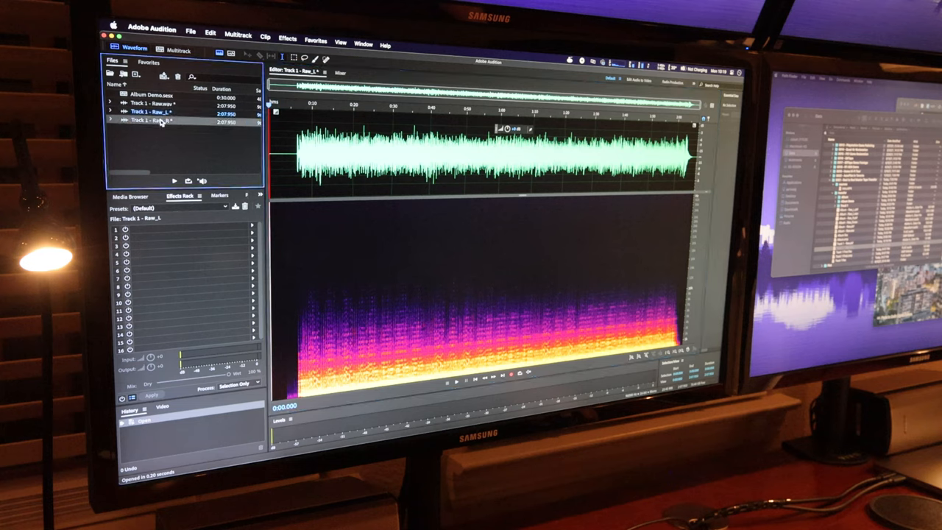
pyautogui.click(287, 39)
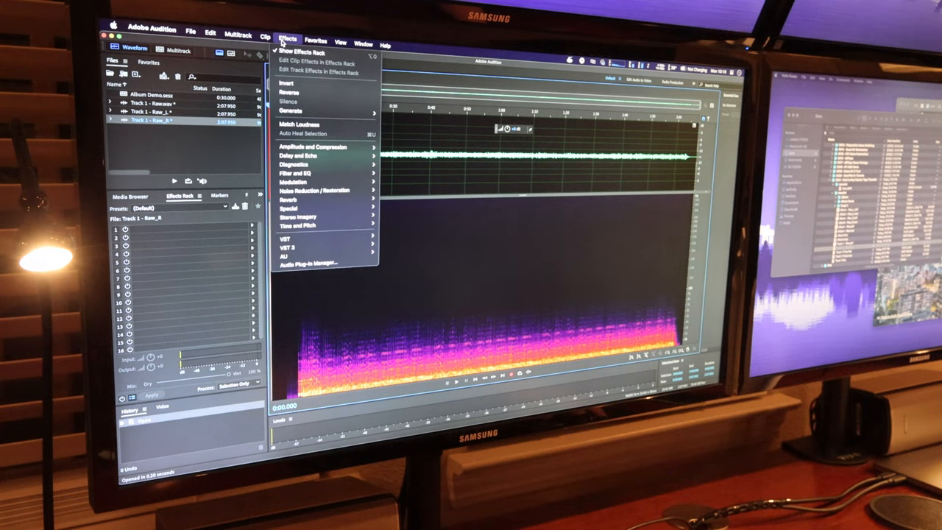
pyautogui.moveTo(313, 146)
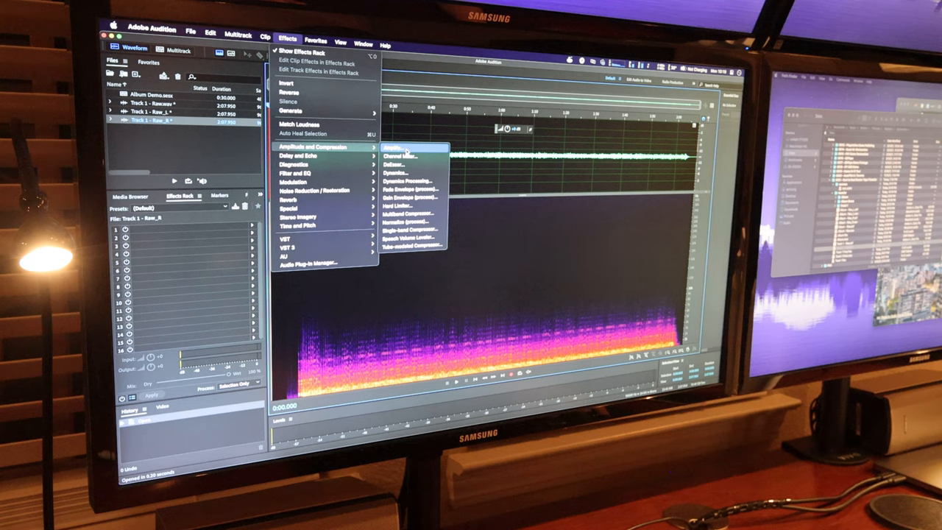
pyautogui.click(397, 148)
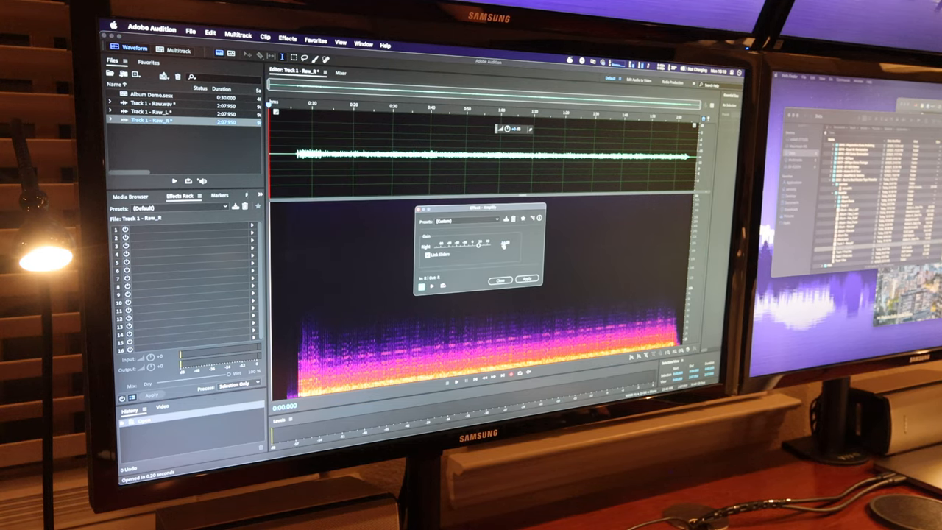
pyautogui.click(527, 279)
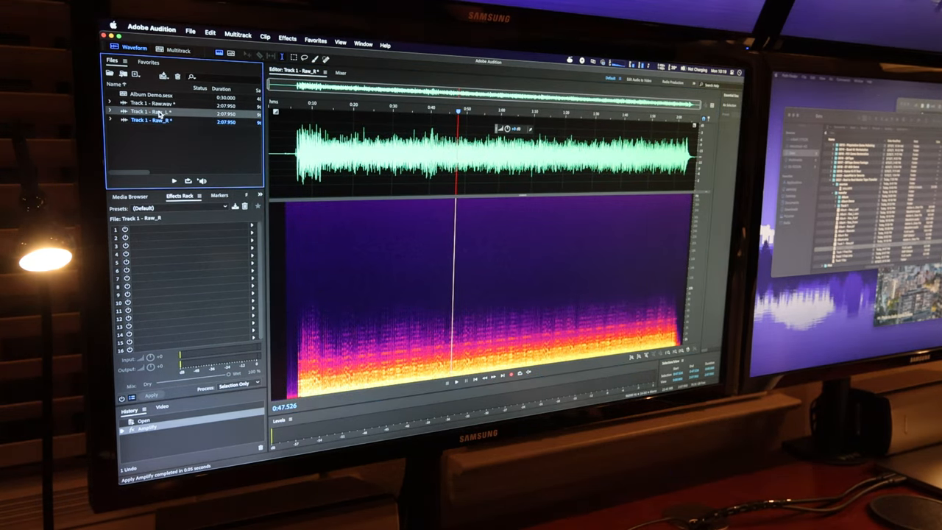
pyautogui.click(151, 120)
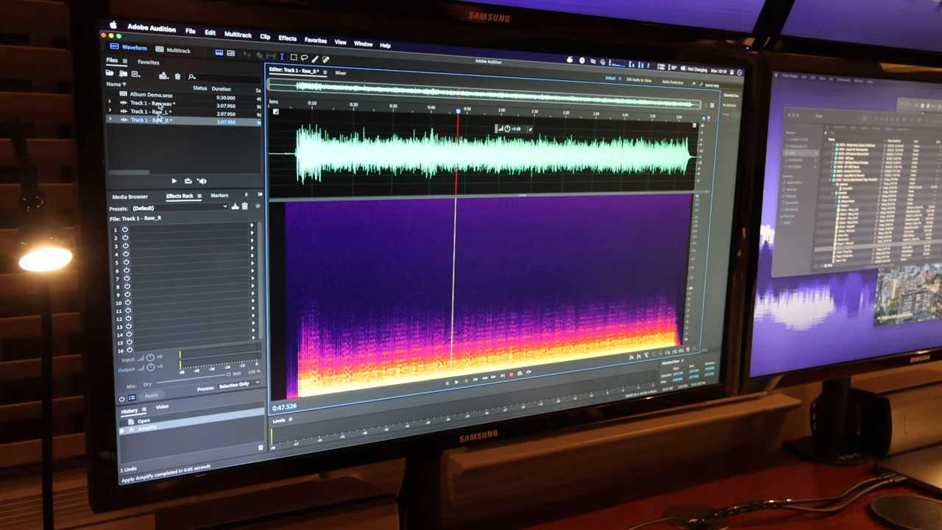
# Resample the inserted Raw_R clip to the session's 48000 Hz rate on Track 2.
pyautogui.click(179, 50)
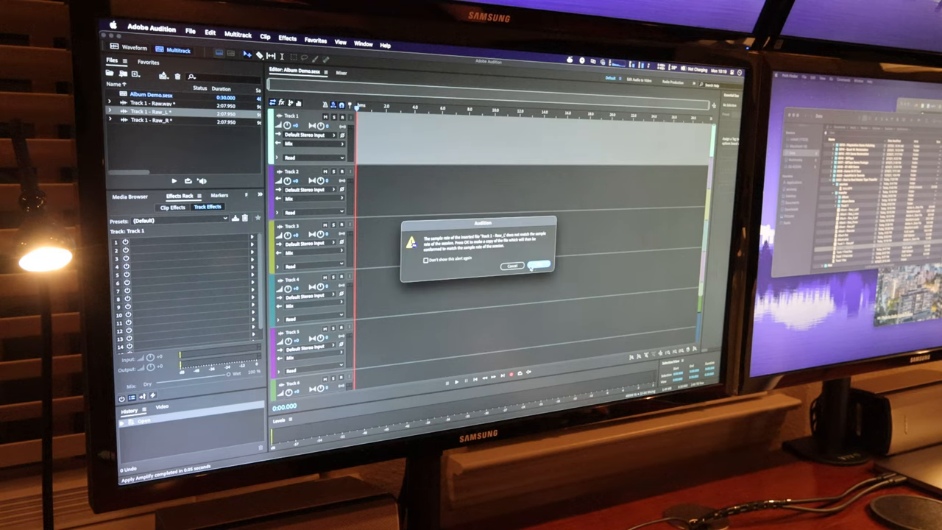
pyautogui.click(531, 266)
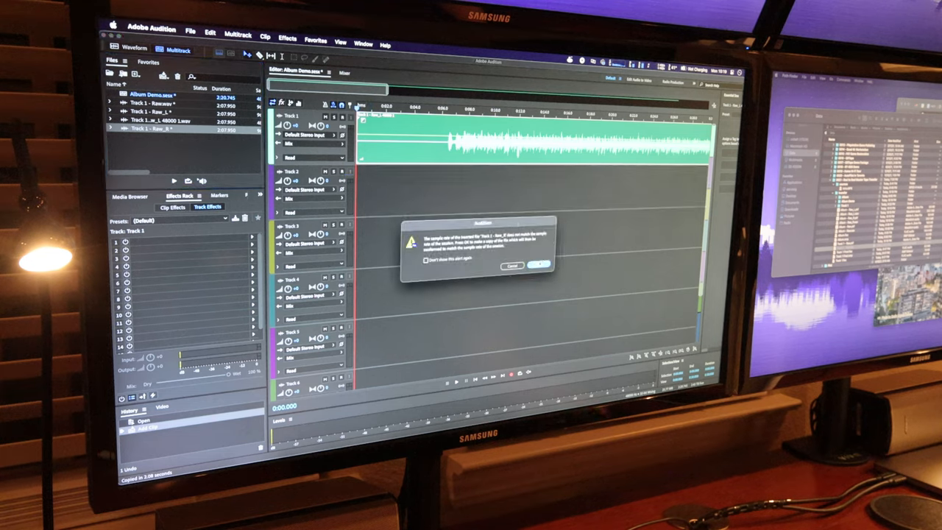
pyautogui.click(539, 265)
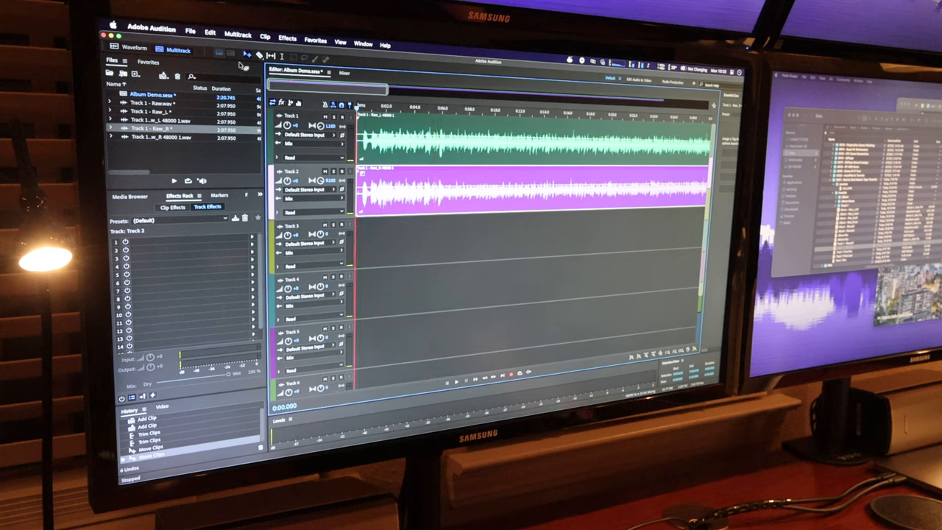
# Add a Graphic Equalizer (10 Bands) to Track 1 and play back the session.
pyautogui.click(287, 38)
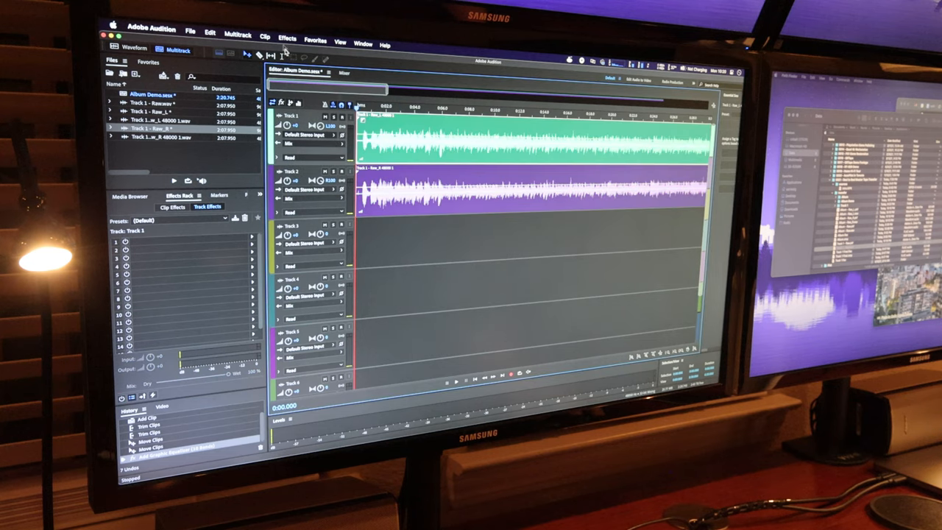
pyautogui.click(287, 38)
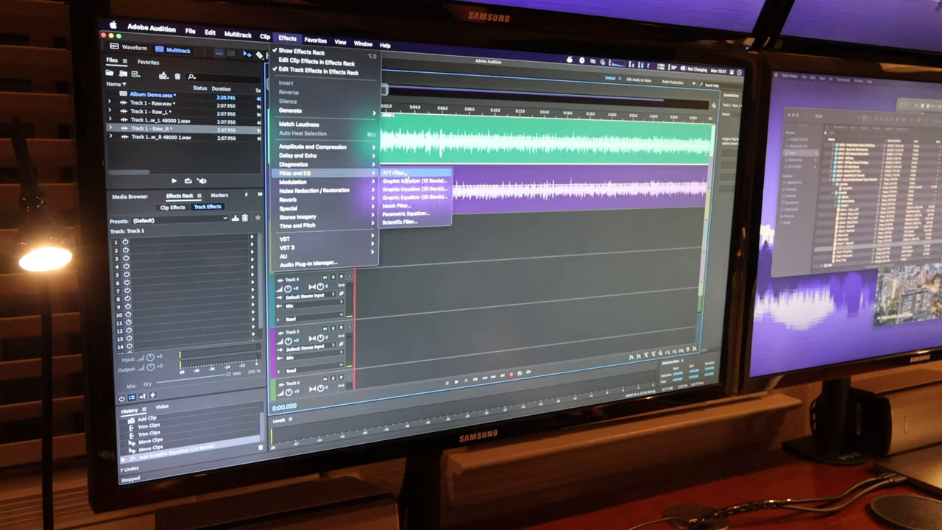
pyautogui.click(415, 180)
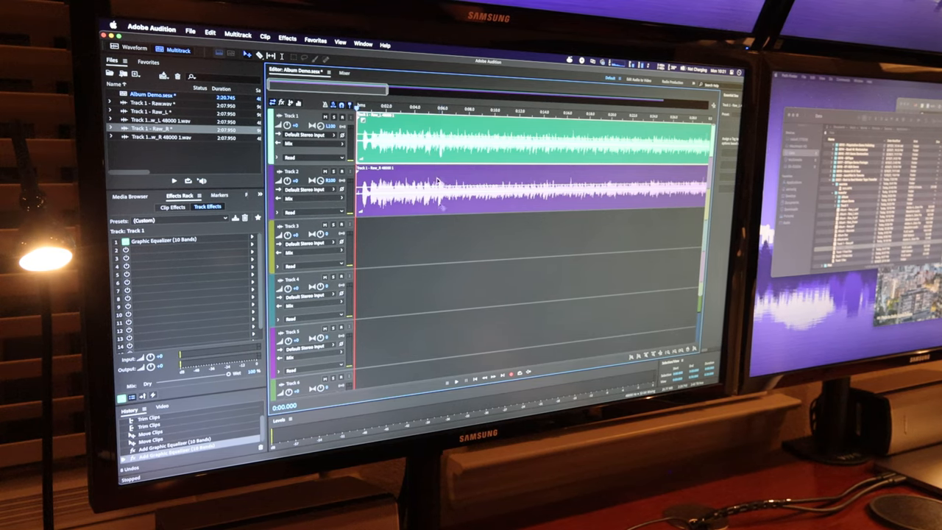
pyautogui.click(457, 381)
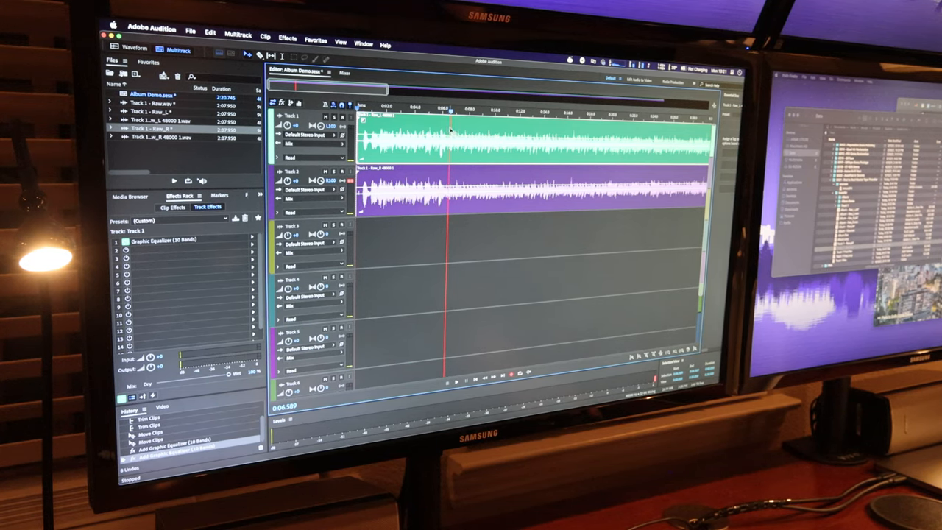
# Export the entire session mixdown as Album Demo.flac in 48 kHz stereo FLAC.
pyautogui.rightClick(147, 111)
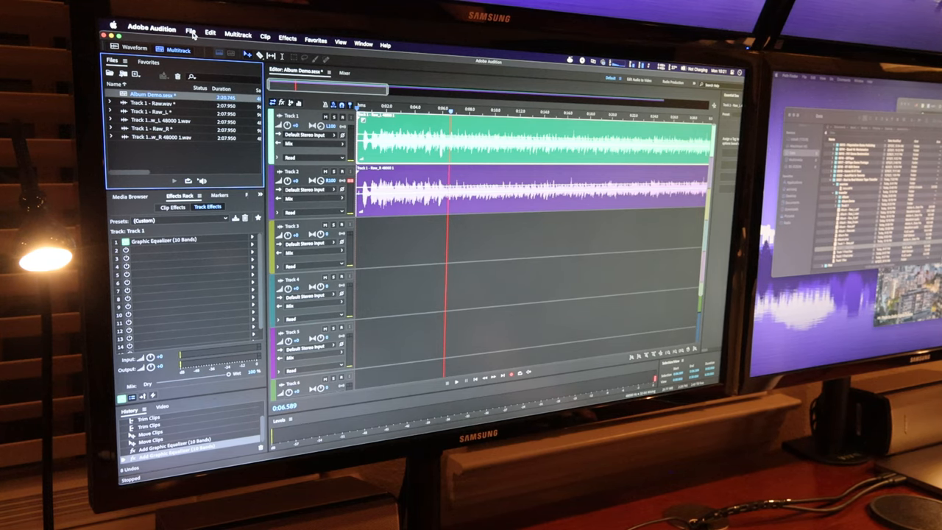
pyautogui.click(191, 32)
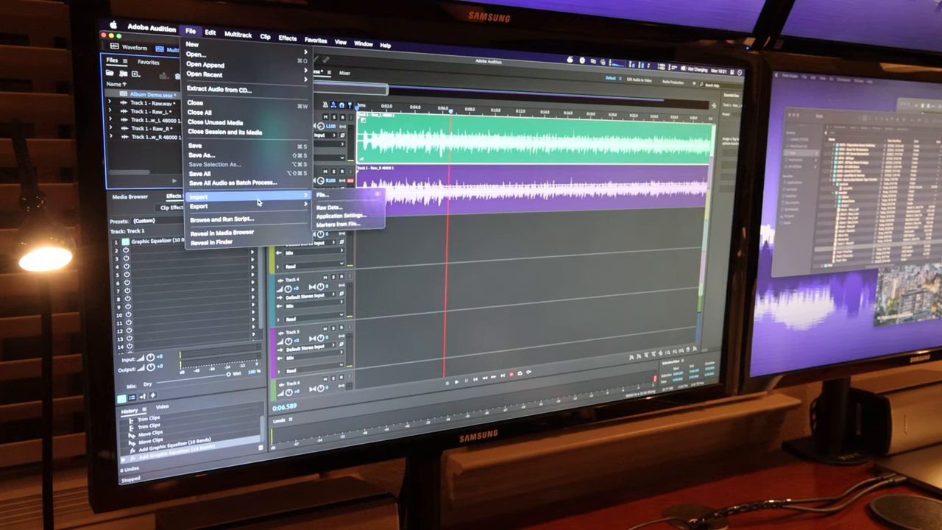
pyautogui.click(199, 206)
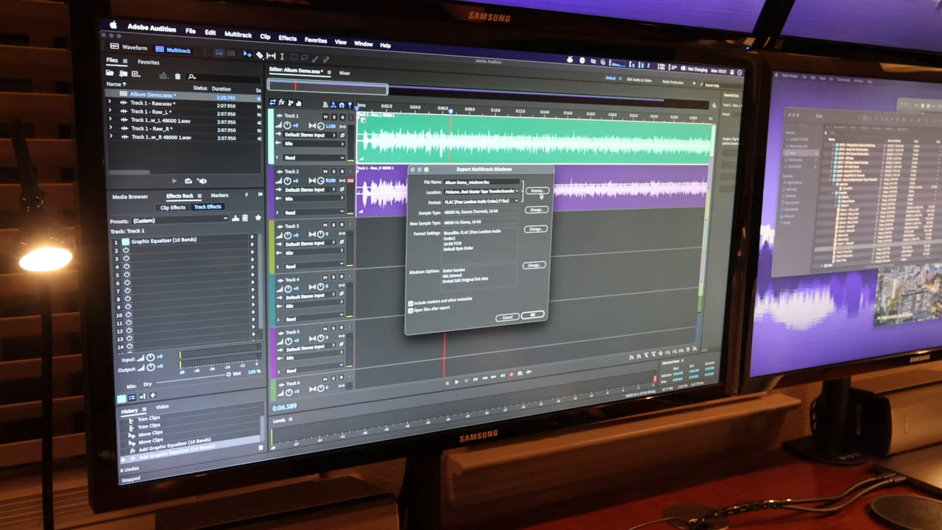
pyautogui.click(537, 191)
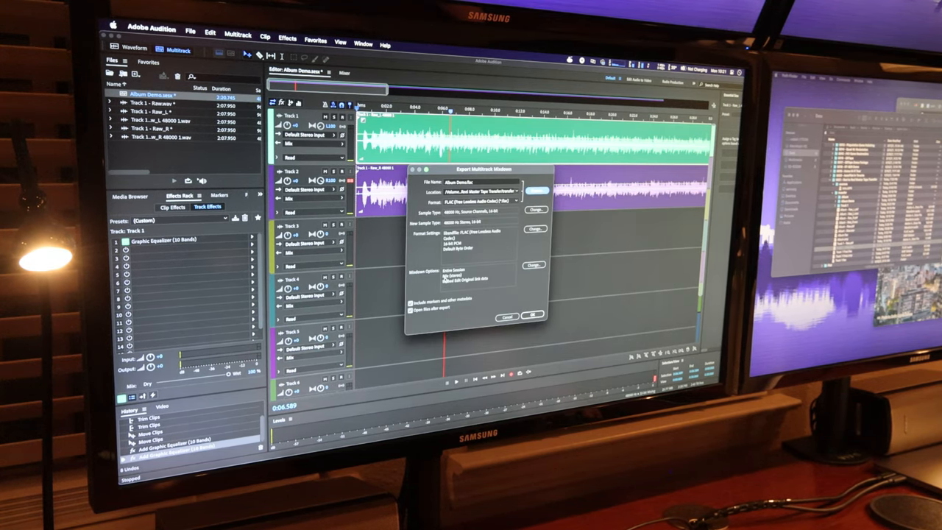
pyautogui.click(530, 316)
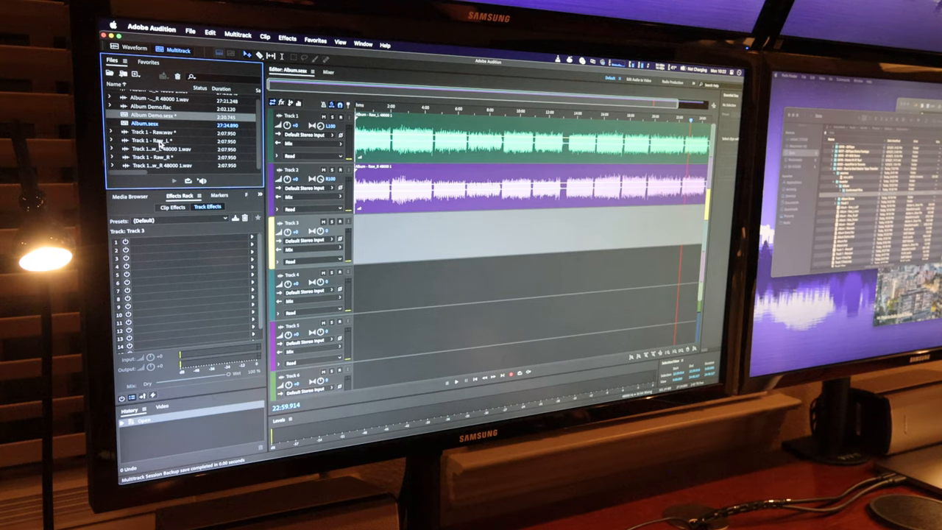
pyautogui.doubleClick(151, 141)
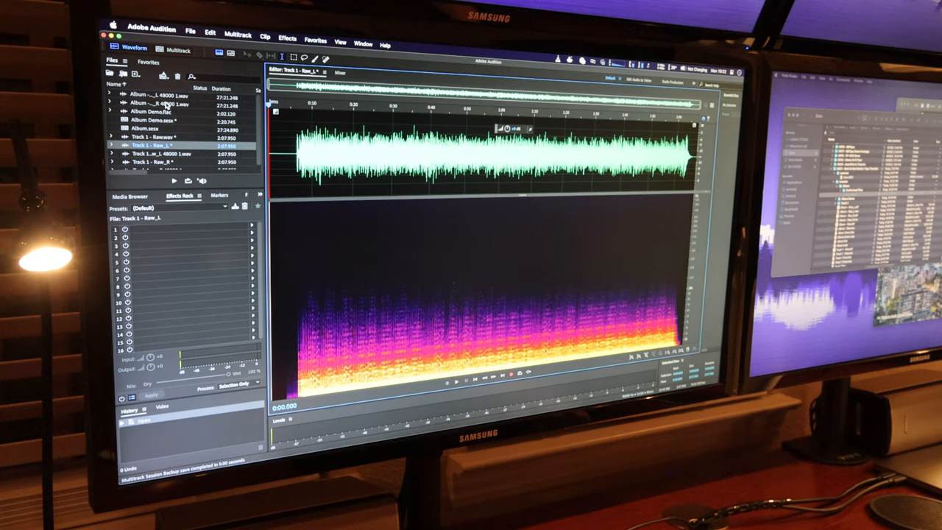
pyautogui.doubleClick(155, 95)
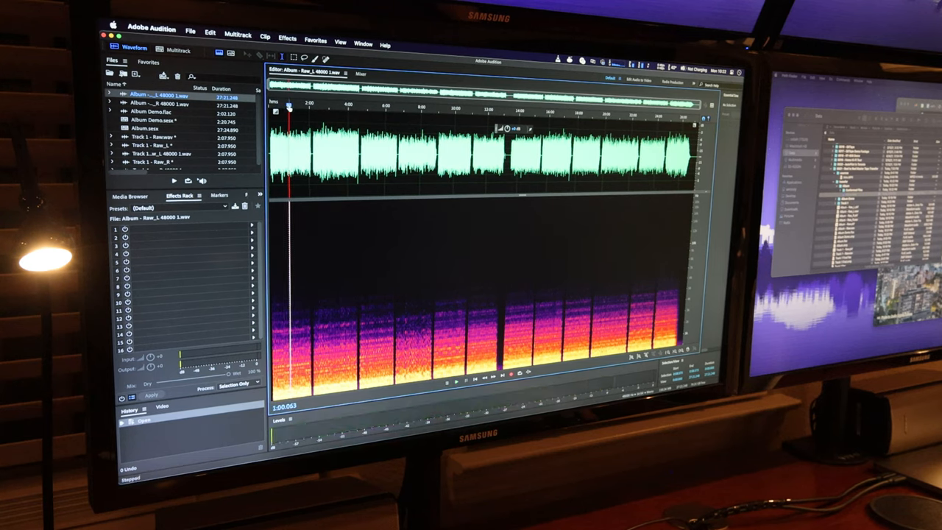
pyautogui.click(155, 129)
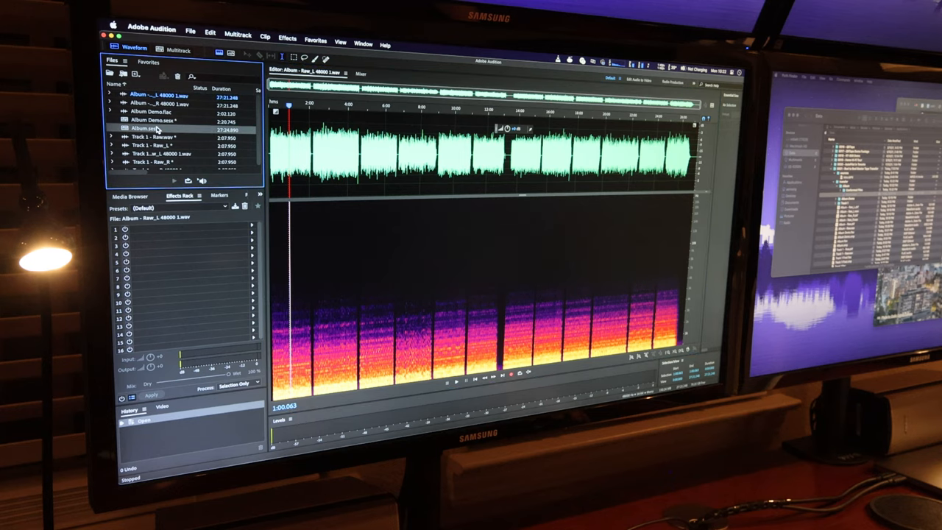
pyautogui.click(178, 50)
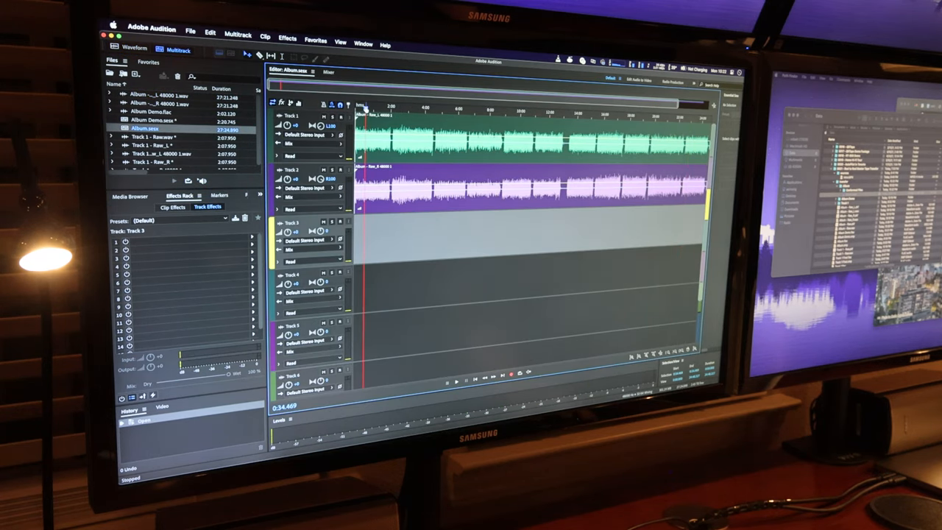
pyautogui.click(455, 379)
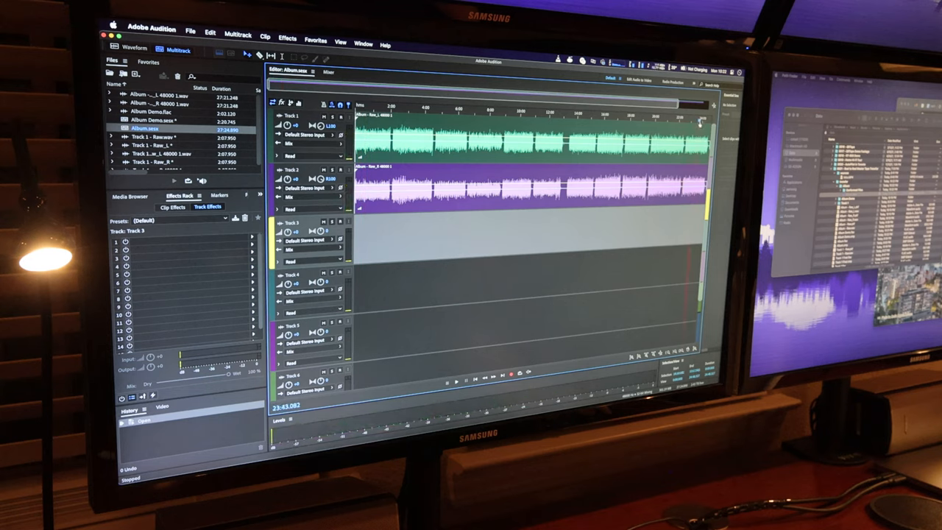
pyautogui.click(455, 382)
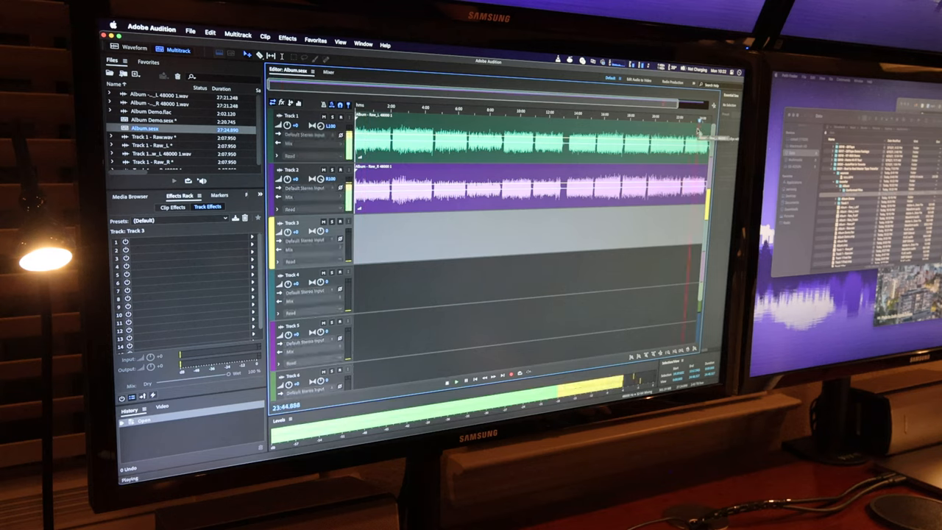